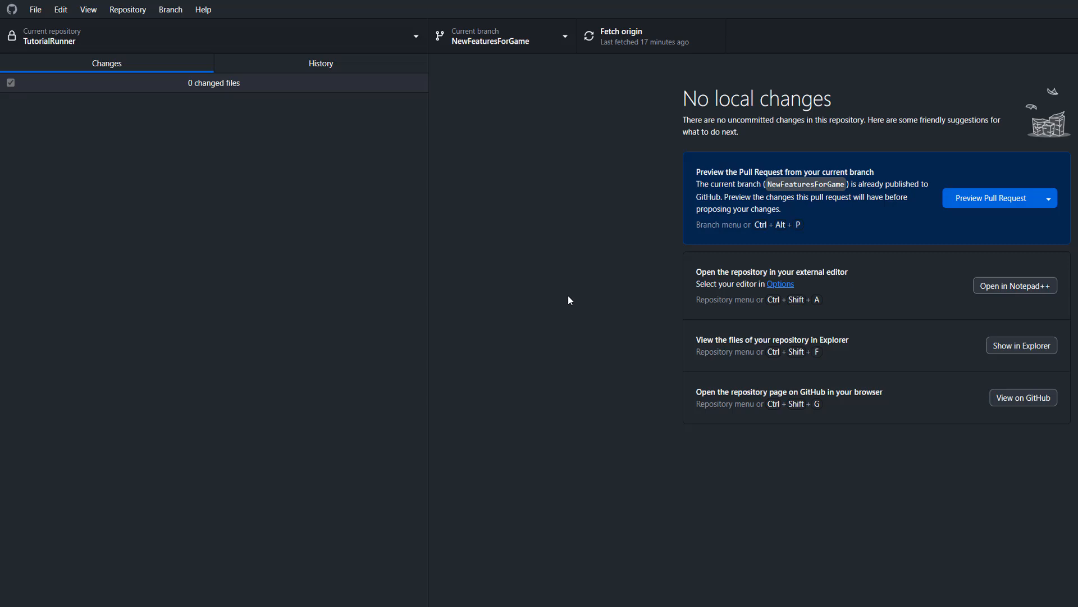
{"action": "mouse_move", "coordinate": [556, 295]}
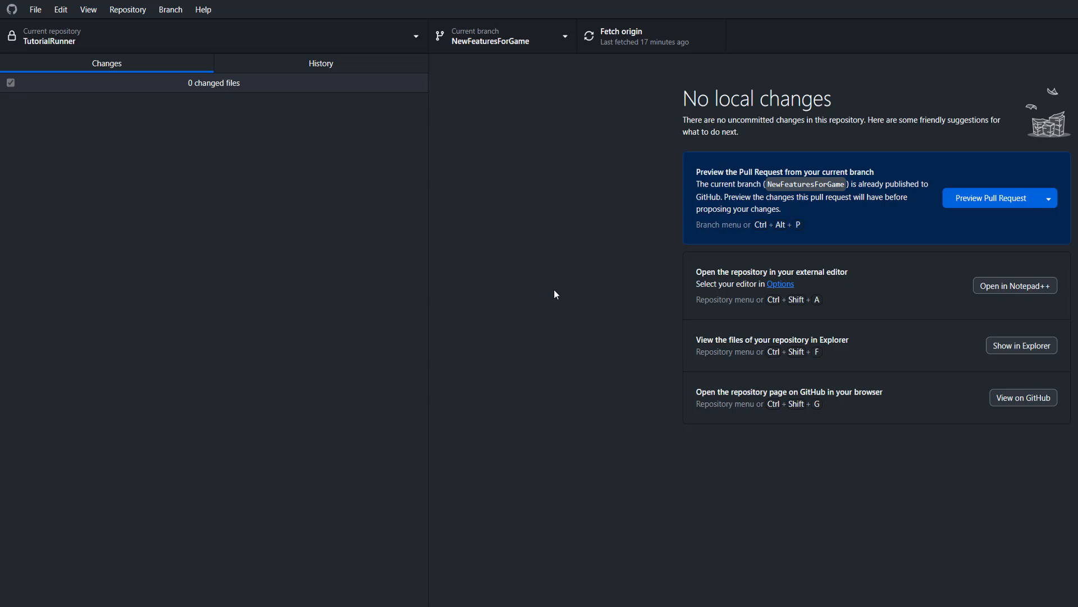
- Show the History view listing the NewFeaturesForGame branch's commits
{"action": "left_click", "coordinate": [320, 62]}
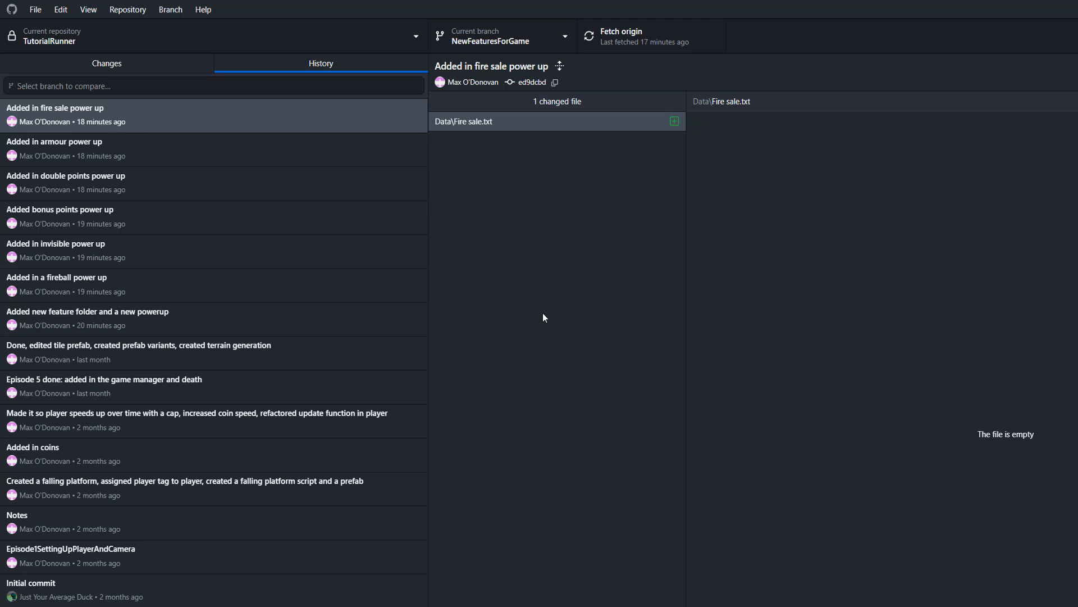
{"action": "mouse_move", "coordinate": [159, 99]}
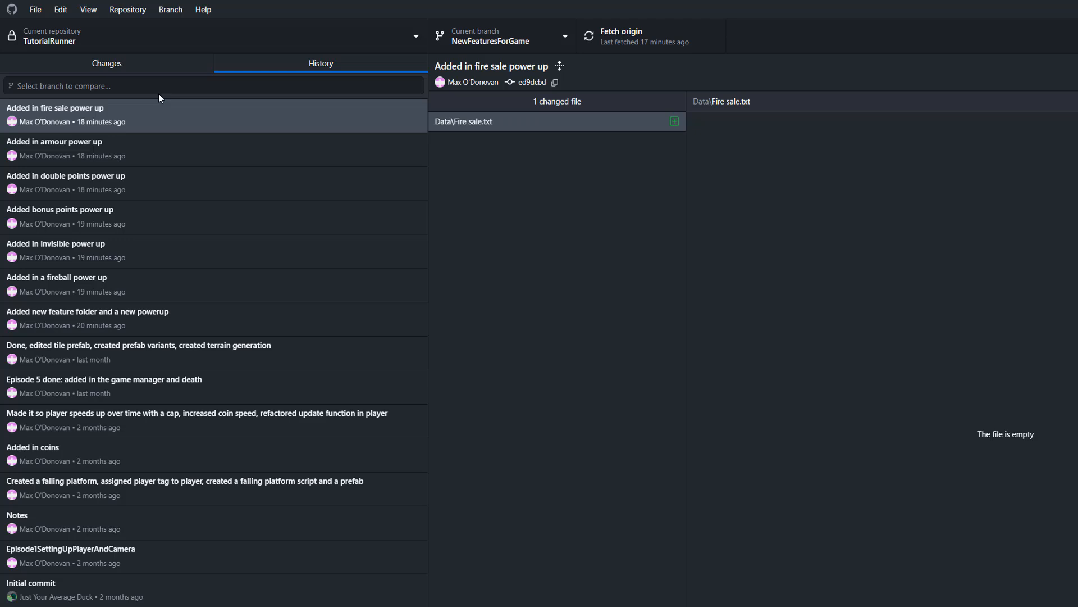
{"action": "mouse_move", "coordinate": [135, 154]}
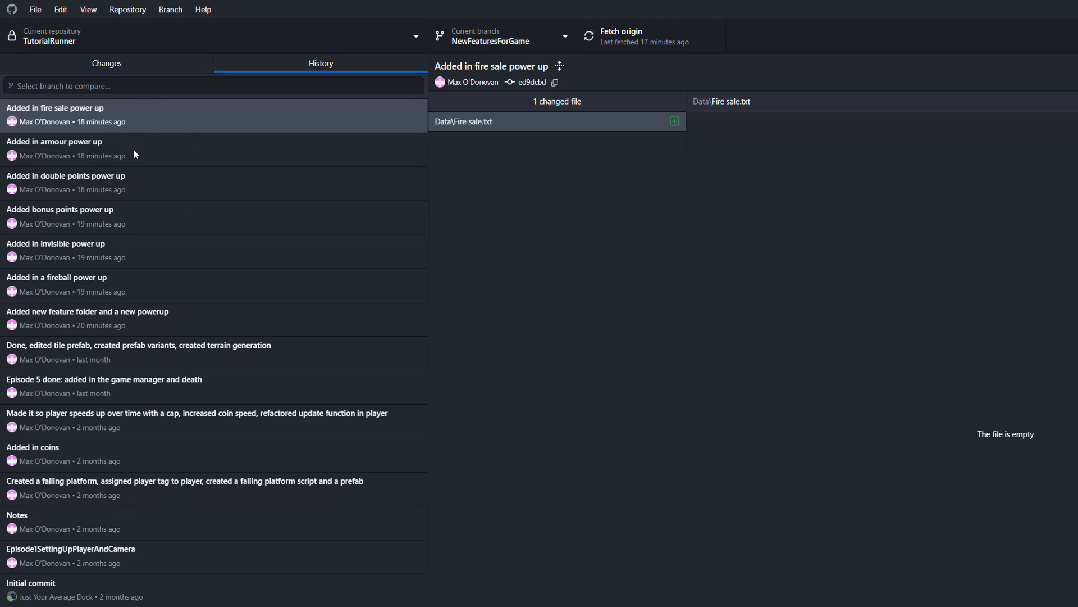
{"action": "mouse_move", "coordinate": [144, 257]}
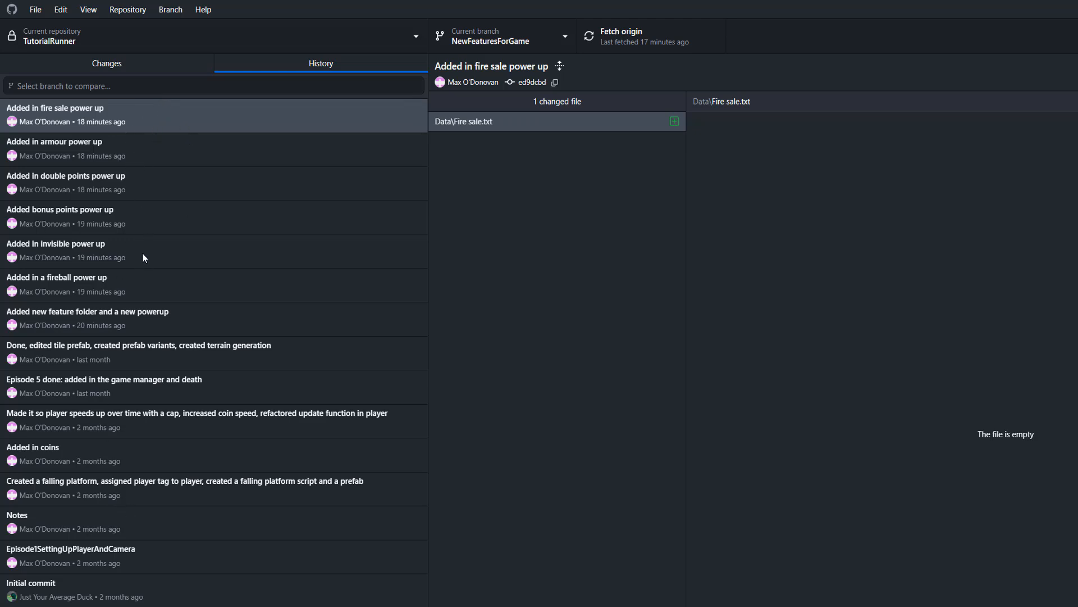
{"action": "mouse_move", "coordinate": [532, 326]}
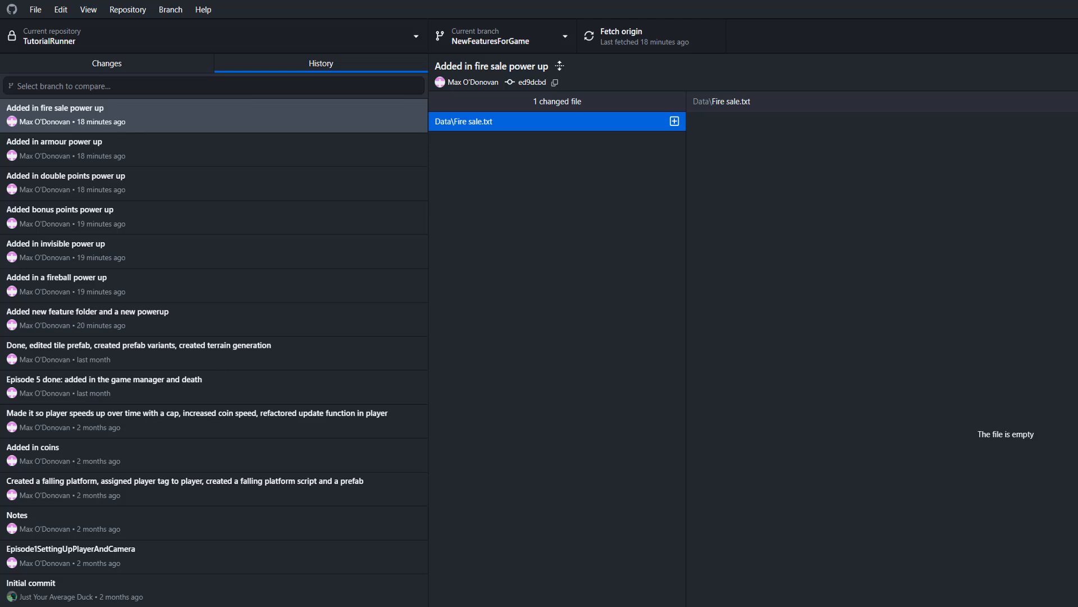
{"action": "mouse_move", "coordinate": [648, 387]}
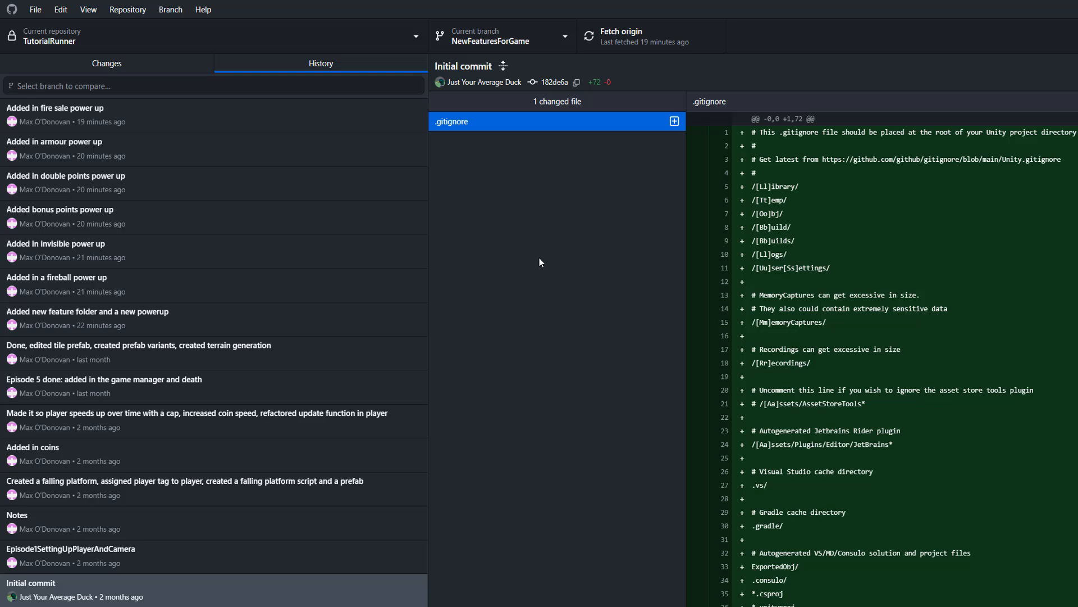
{"action": "mouse_move", "coordinate": [510, 60]}
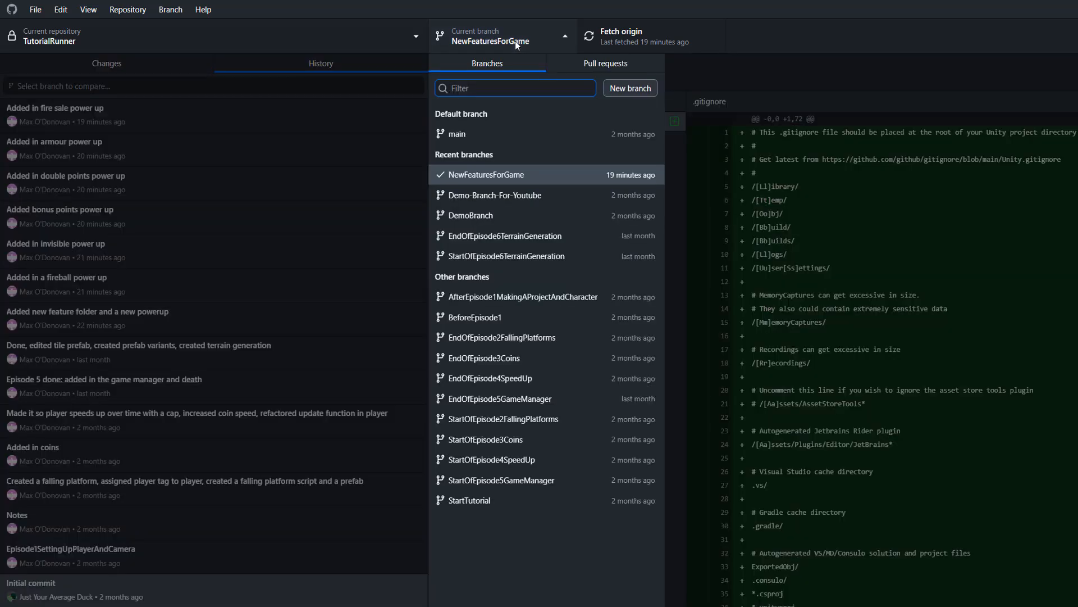
{"action": "mouse_move", "coordinate": [546, 199]}
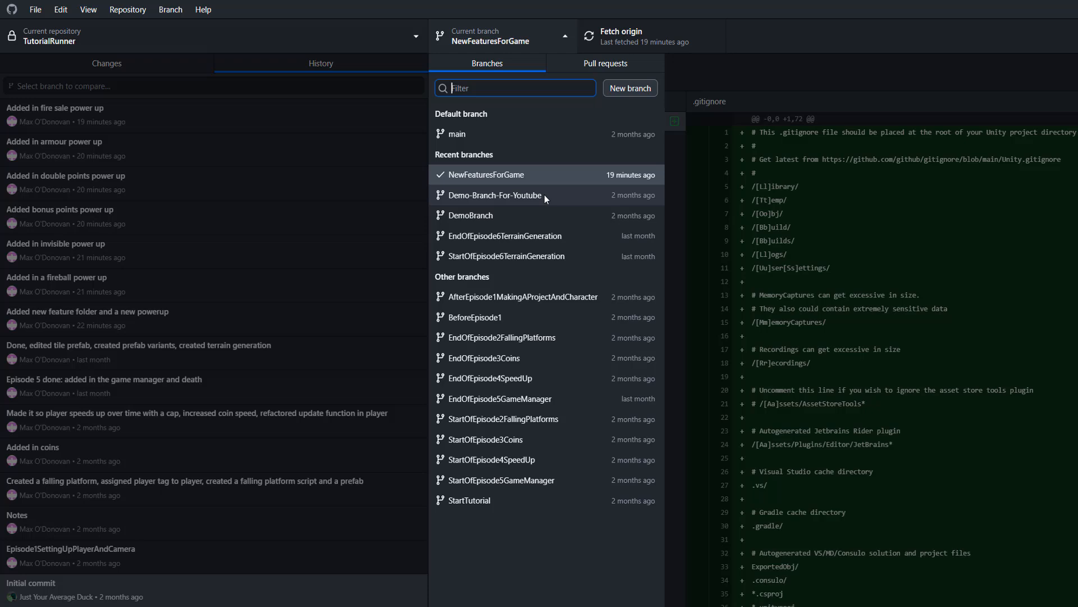
{"action": "mouse_move", "coordinate": [572, 201]}
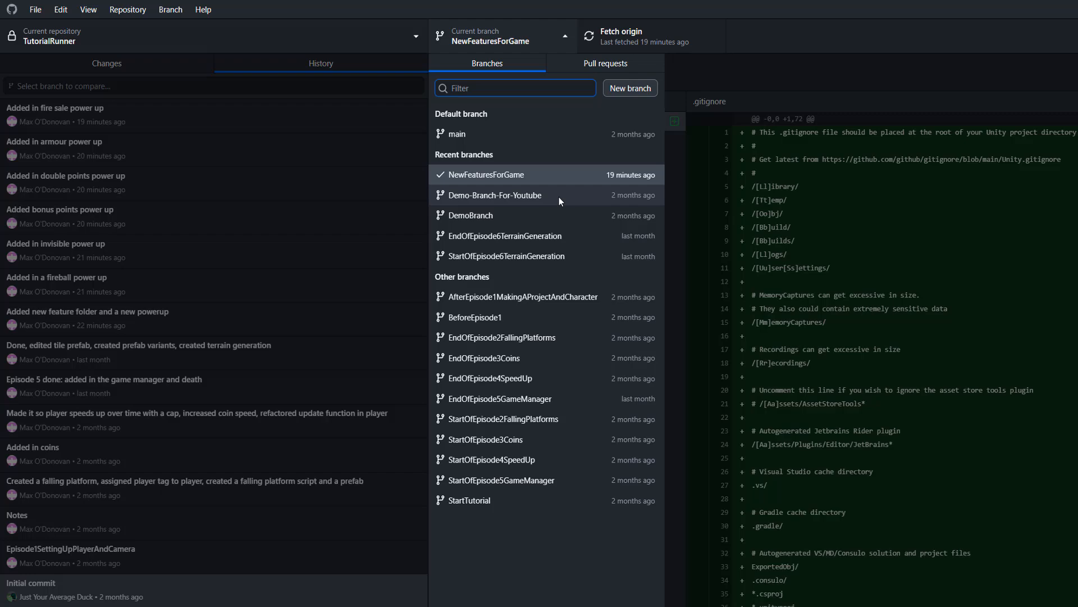
- Check out the Demo-Branch-For-Youtube branch from the branch list
{"action": "left_click", "coordinate": [493, 194]}
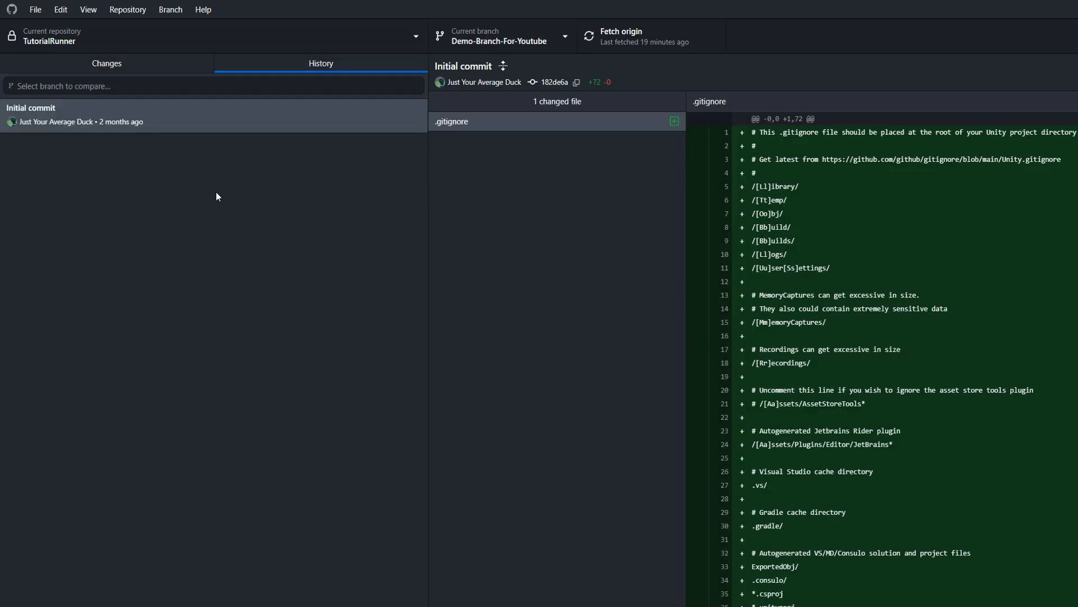
- Set up a squash-and-merge of NewFeaturesForGame's 14 commits into the current branch
{"action": "left_click", "coordinate": [170, 9]}
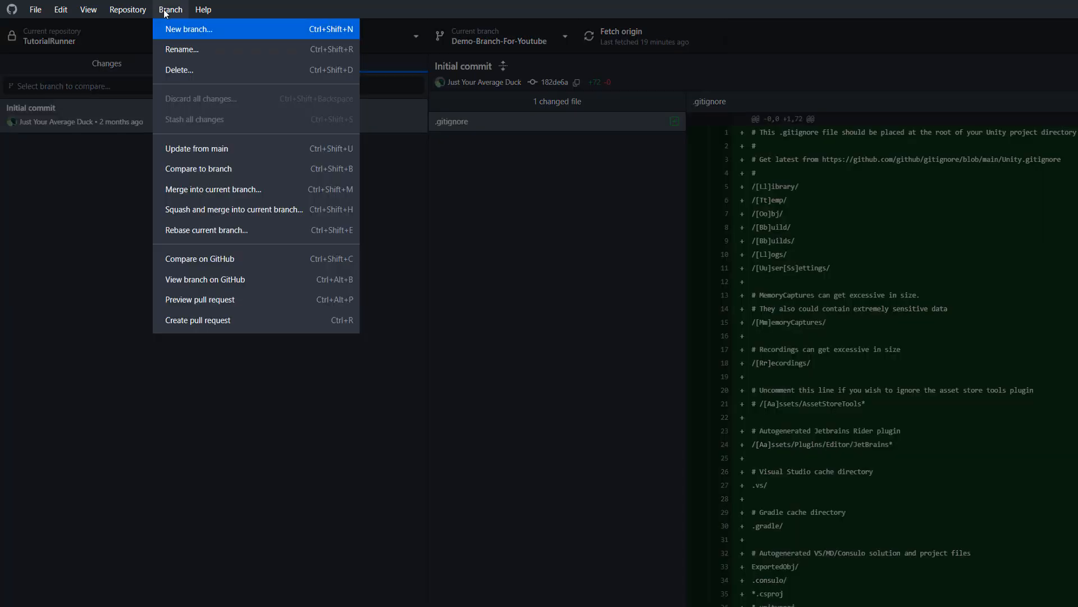
{"action": "mouse_move", "coordinate": [237, 214]}
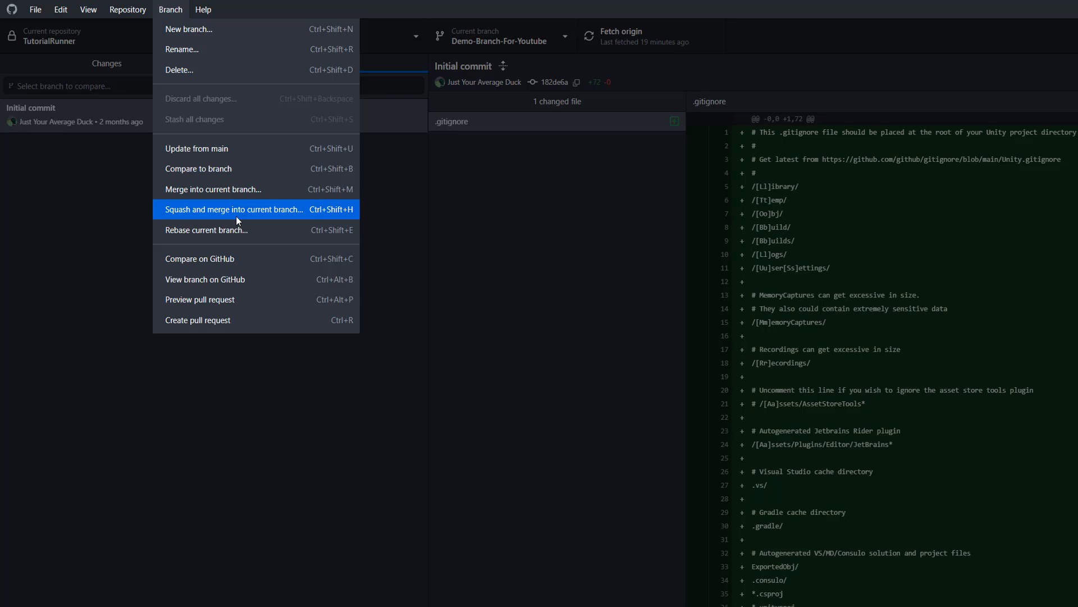
{"action": "mouse_move", "coordinate": [259, 214]}
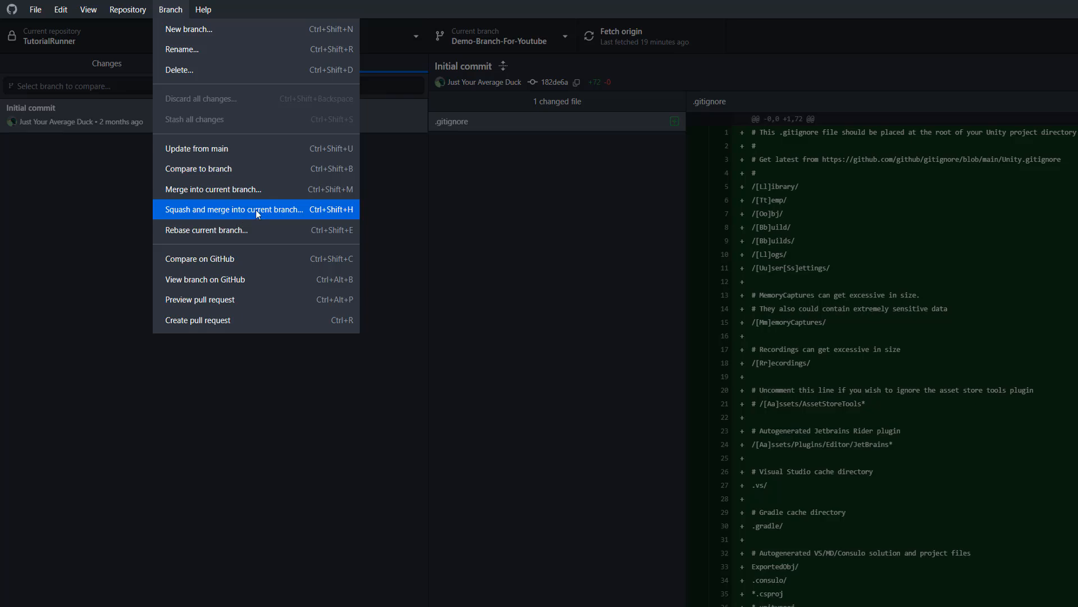
{"action": "left_click", "coordinate": [232, 209]}
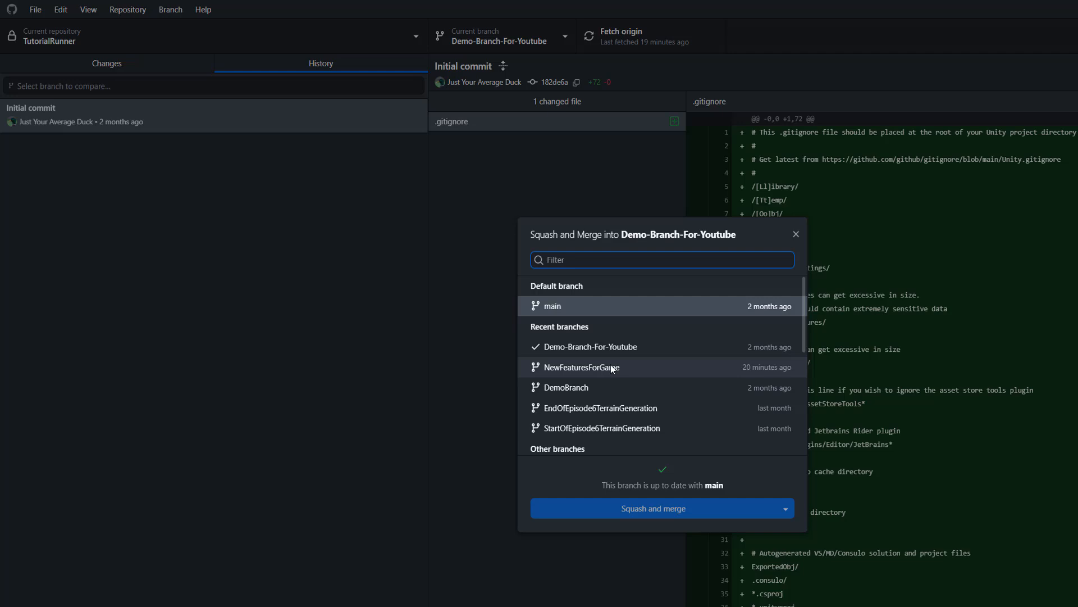
{"action": "left_click", "coordinate": [581, 361]}
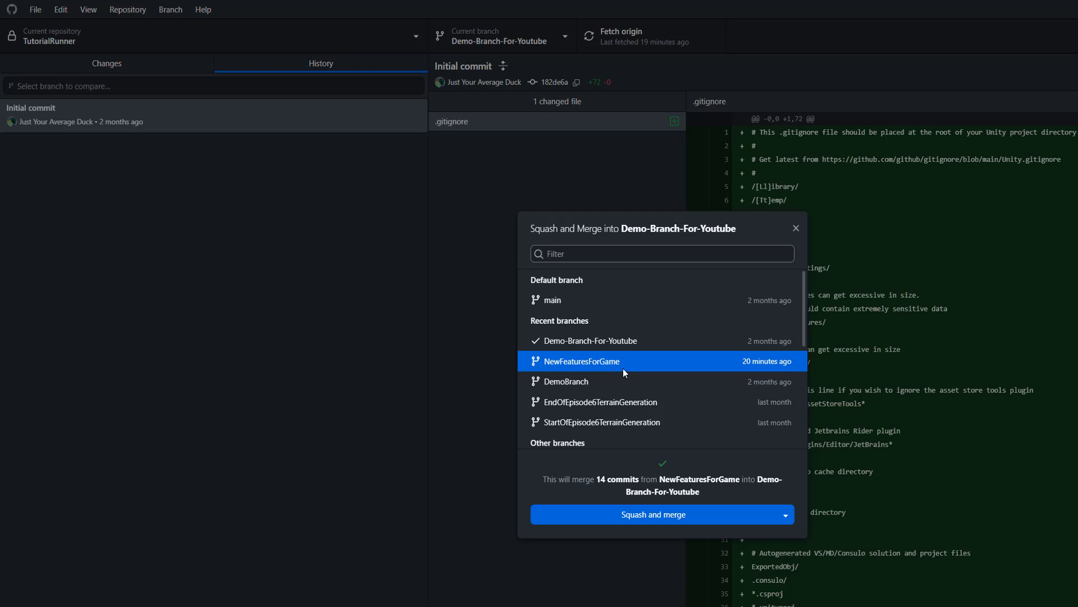
{"action": "mouse_move", "coordinate": [679, 370]}
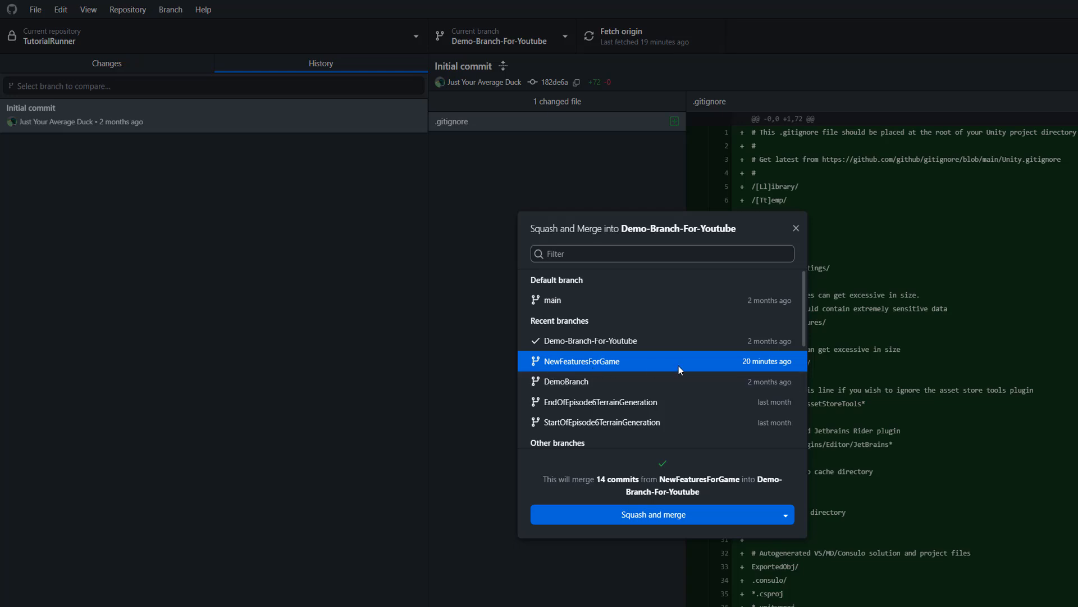
{"action": "mouse_move", "coordinate": [631, 347]}
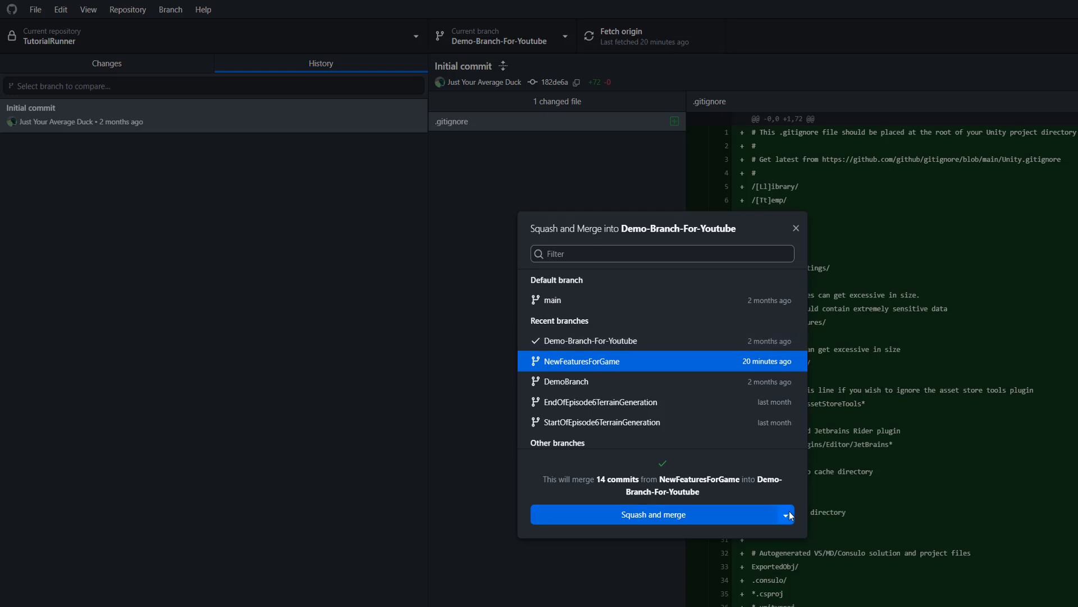
{"action": "mouse_move", "coordinate": [769, 467]}
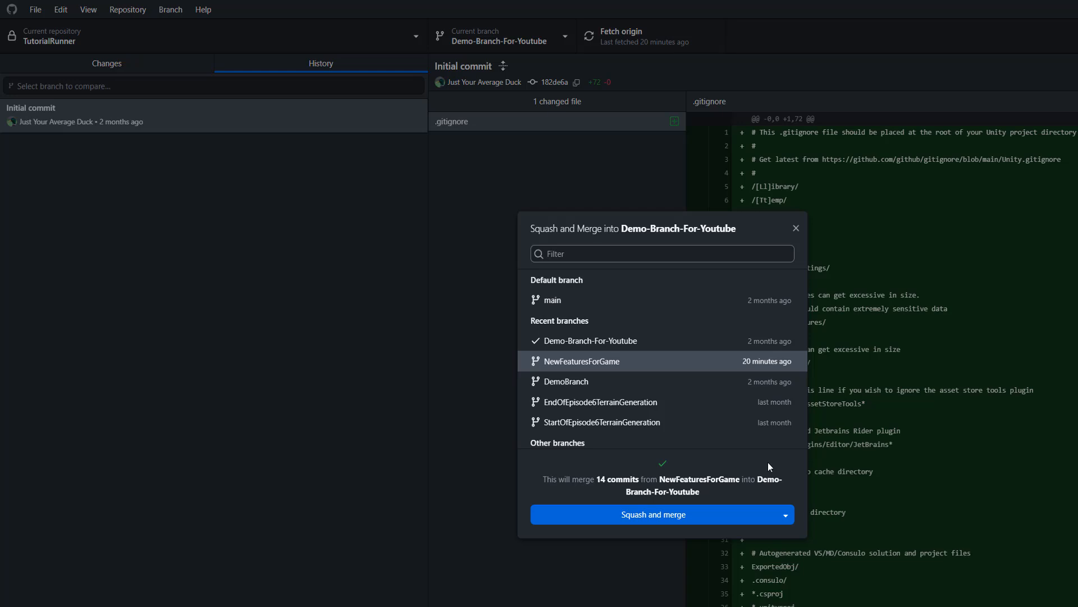
{"action": "mouse_move", "coordinate": [626, 487]}
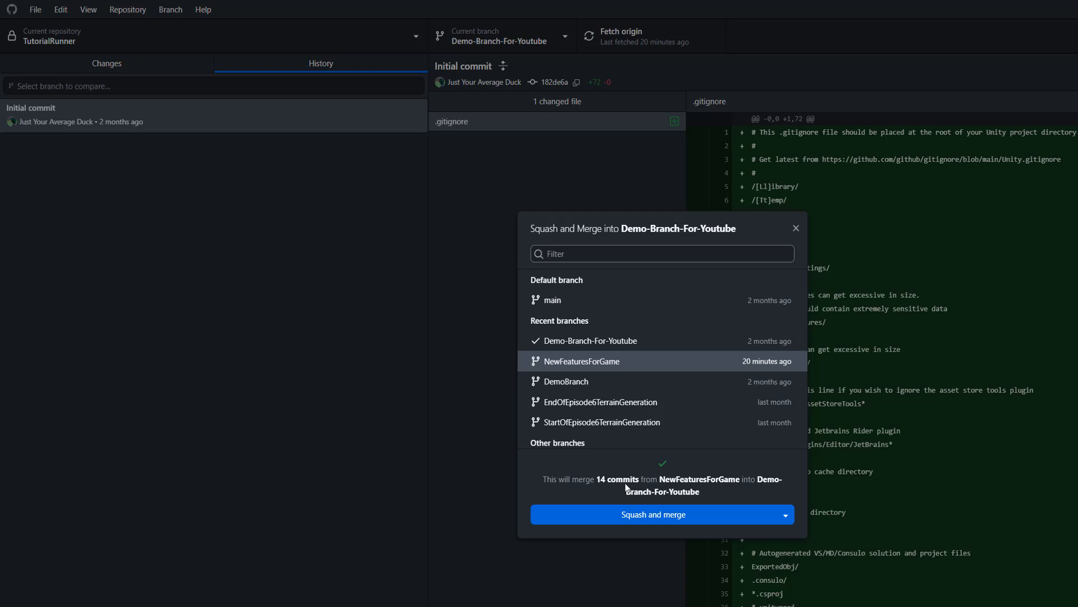
{"action": "mouse_move", "coordinate": [714, 455]}
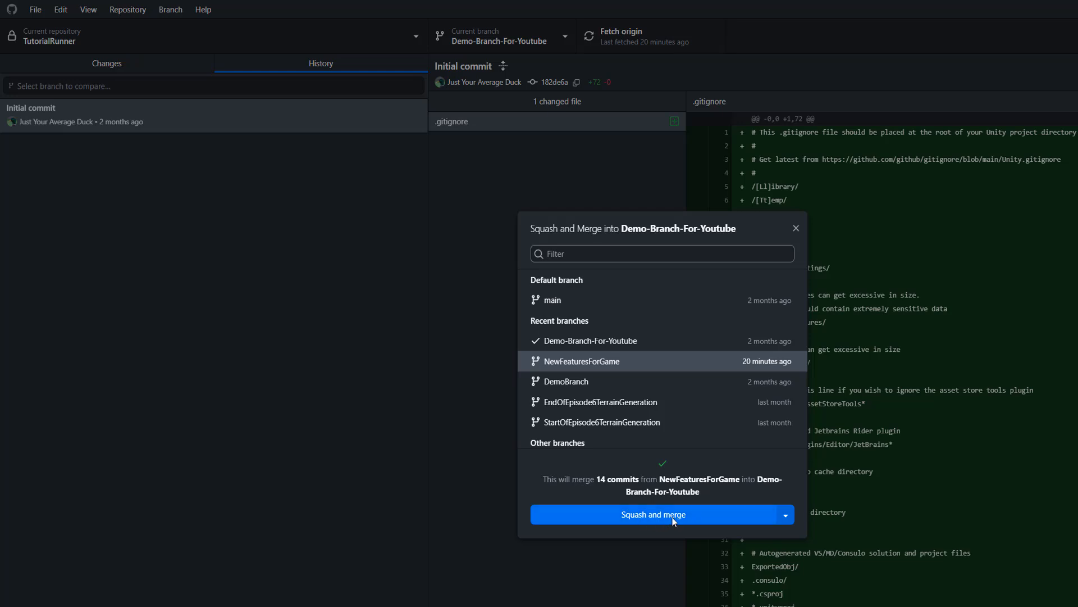
- Complete the squash merge, producing one commit with 74 changed files and all merged messages
{"action": "left_click", "coordinate": [652, 514]}
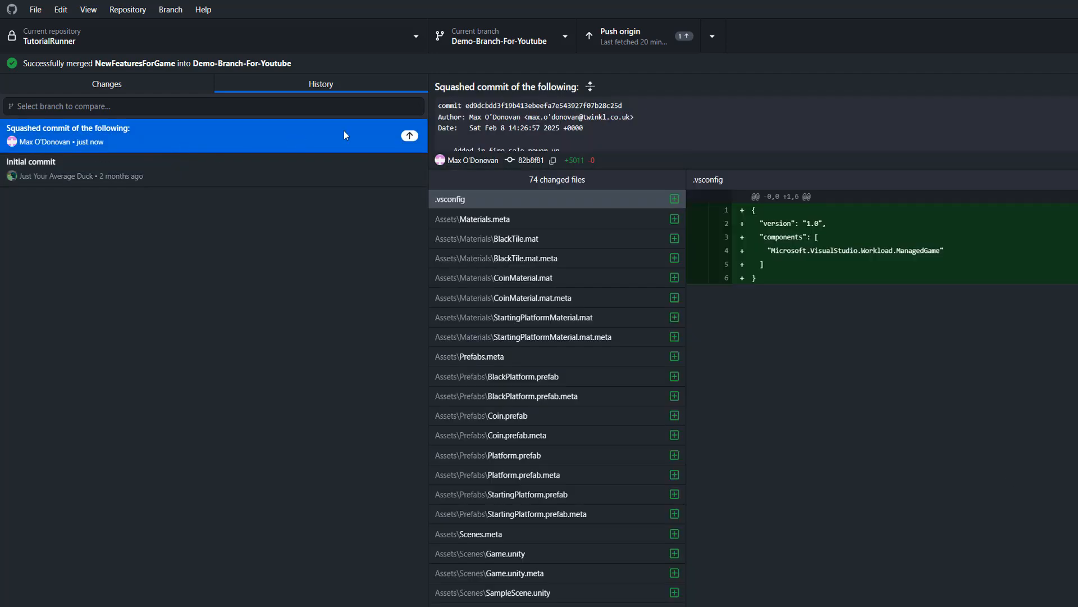
{"action": "mouse_move", "coordinate": [584, 137]}
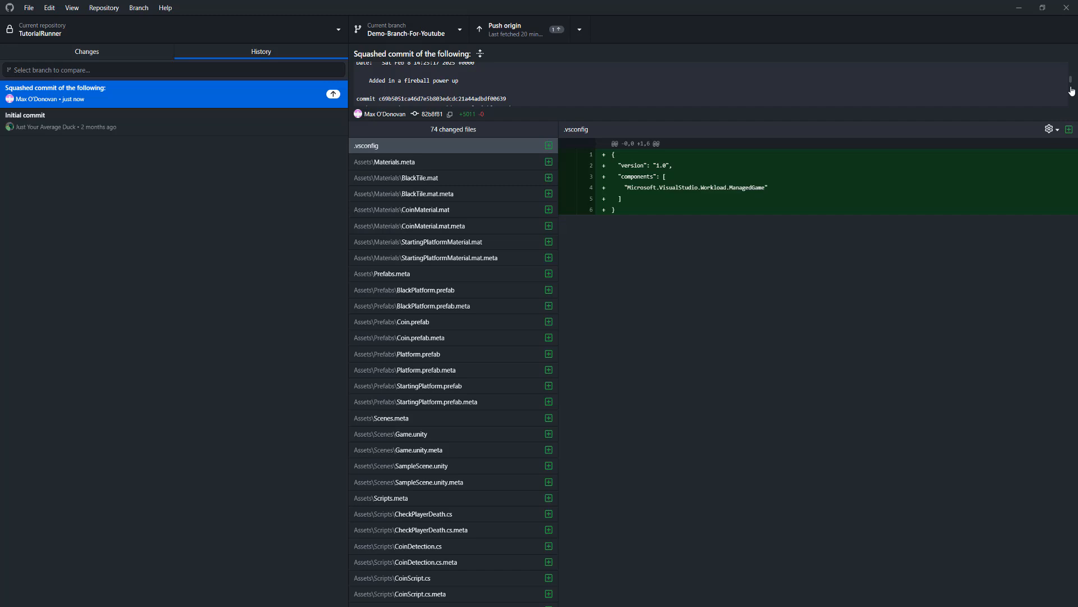
{"action": "scroll", "scroll_direction": "up", "scroll_amount": 3}
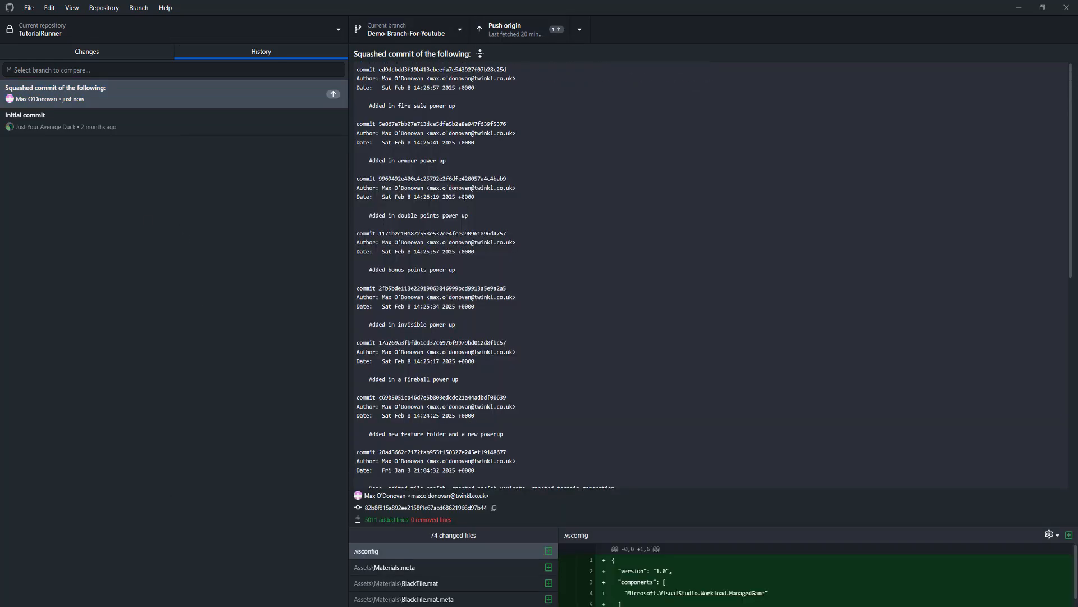
{"action": "scroll", "scroll_direction": "down", "scroll_amount": 3}
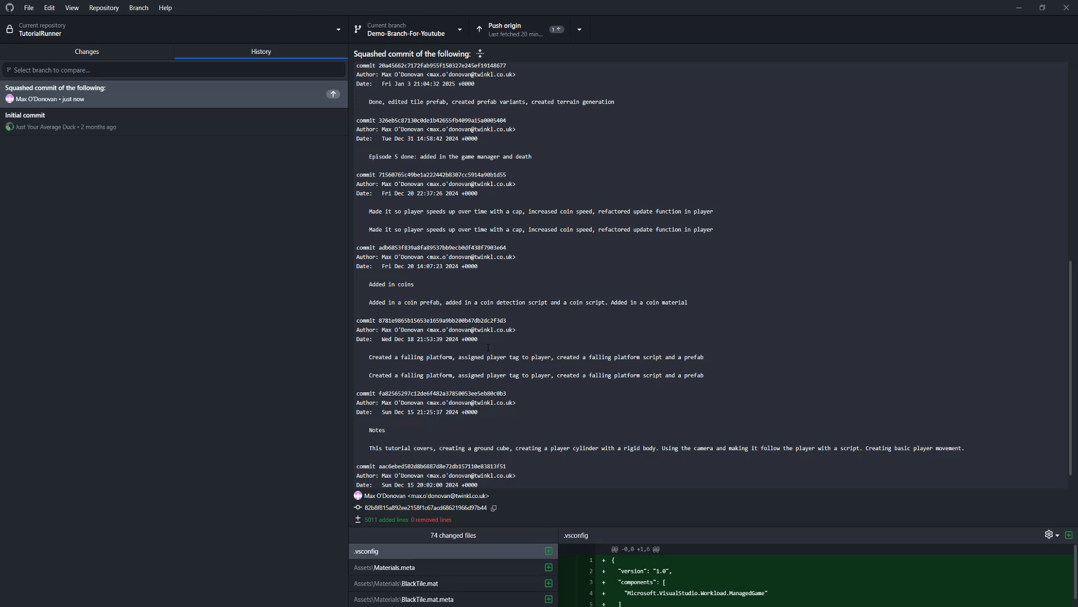
{"action": "mouse_move", "coordinate": [255, 198]}
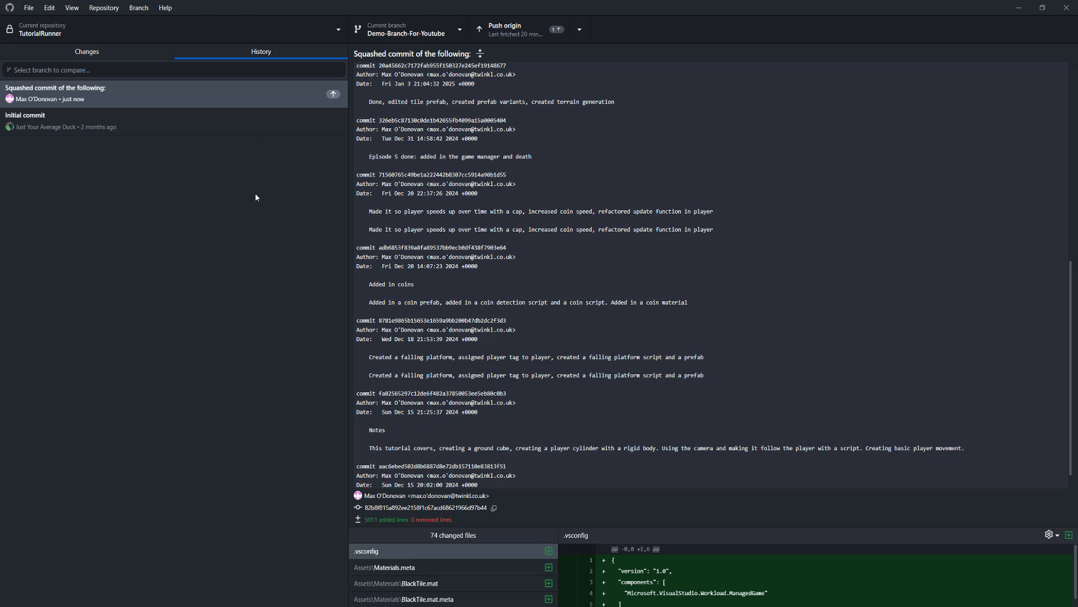
{"action": "mouse_move", "coordinate": [245, 213]}
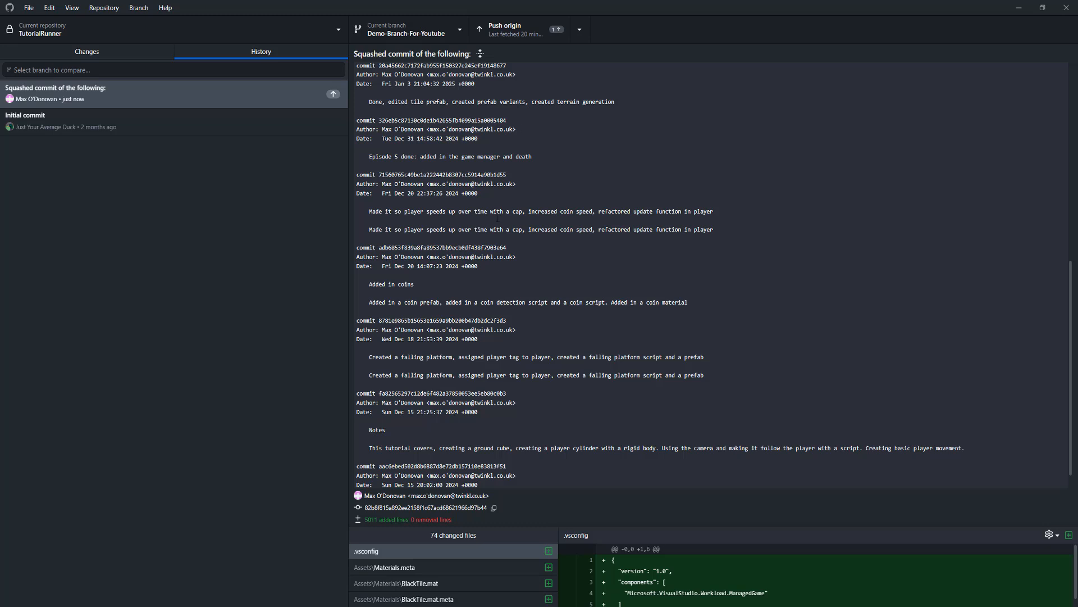
- Push the squashed Demo-Branch-For-Youtube commit to origin
{"action": "left_click", "coordinate": [512, 29]}
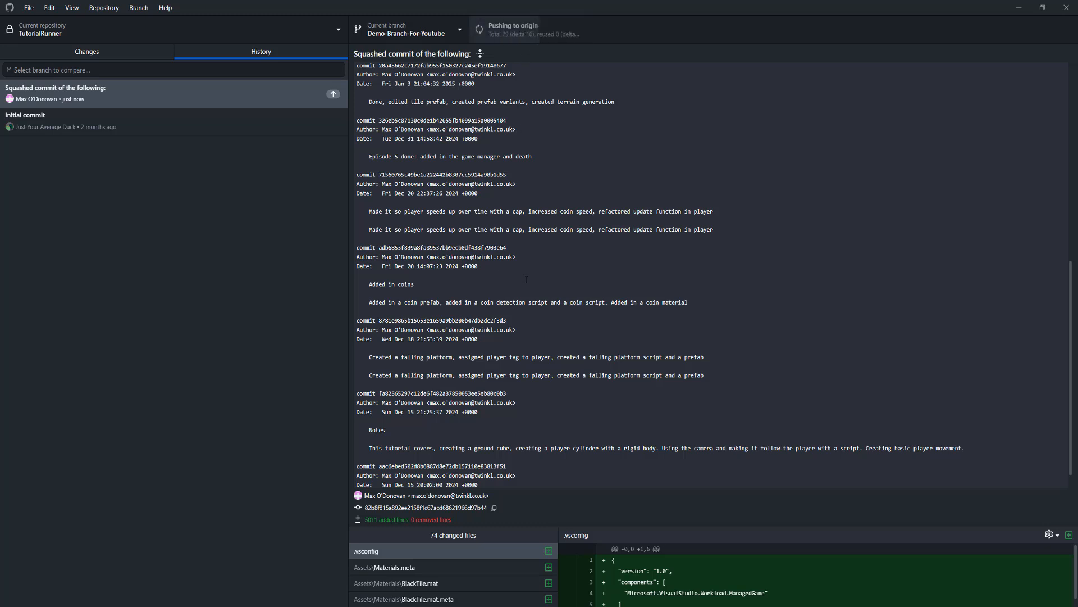
{"action": "left_click", "coordinate": [529, 29]}
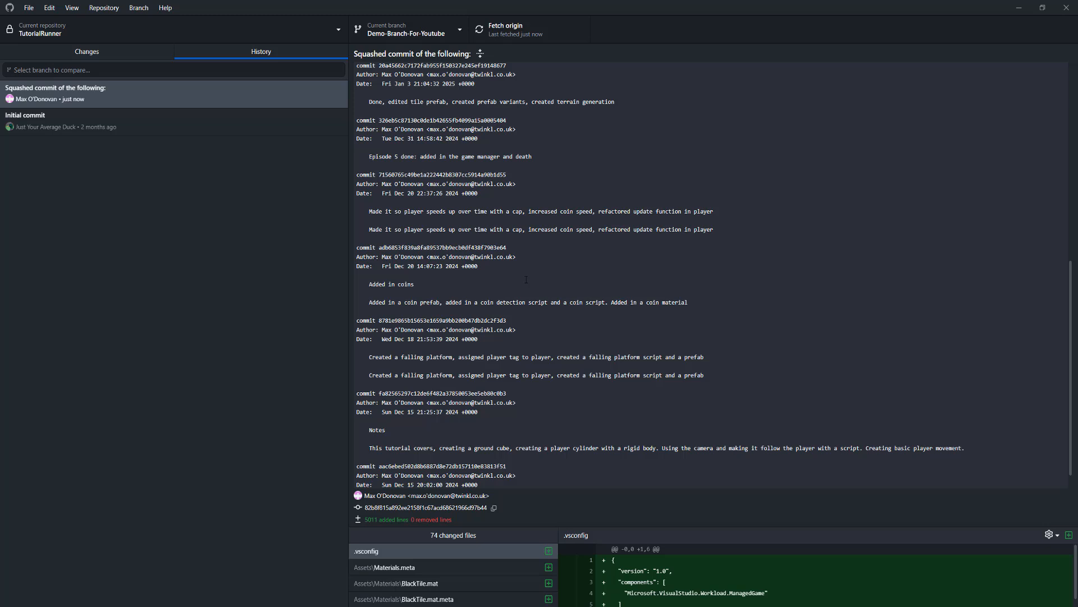